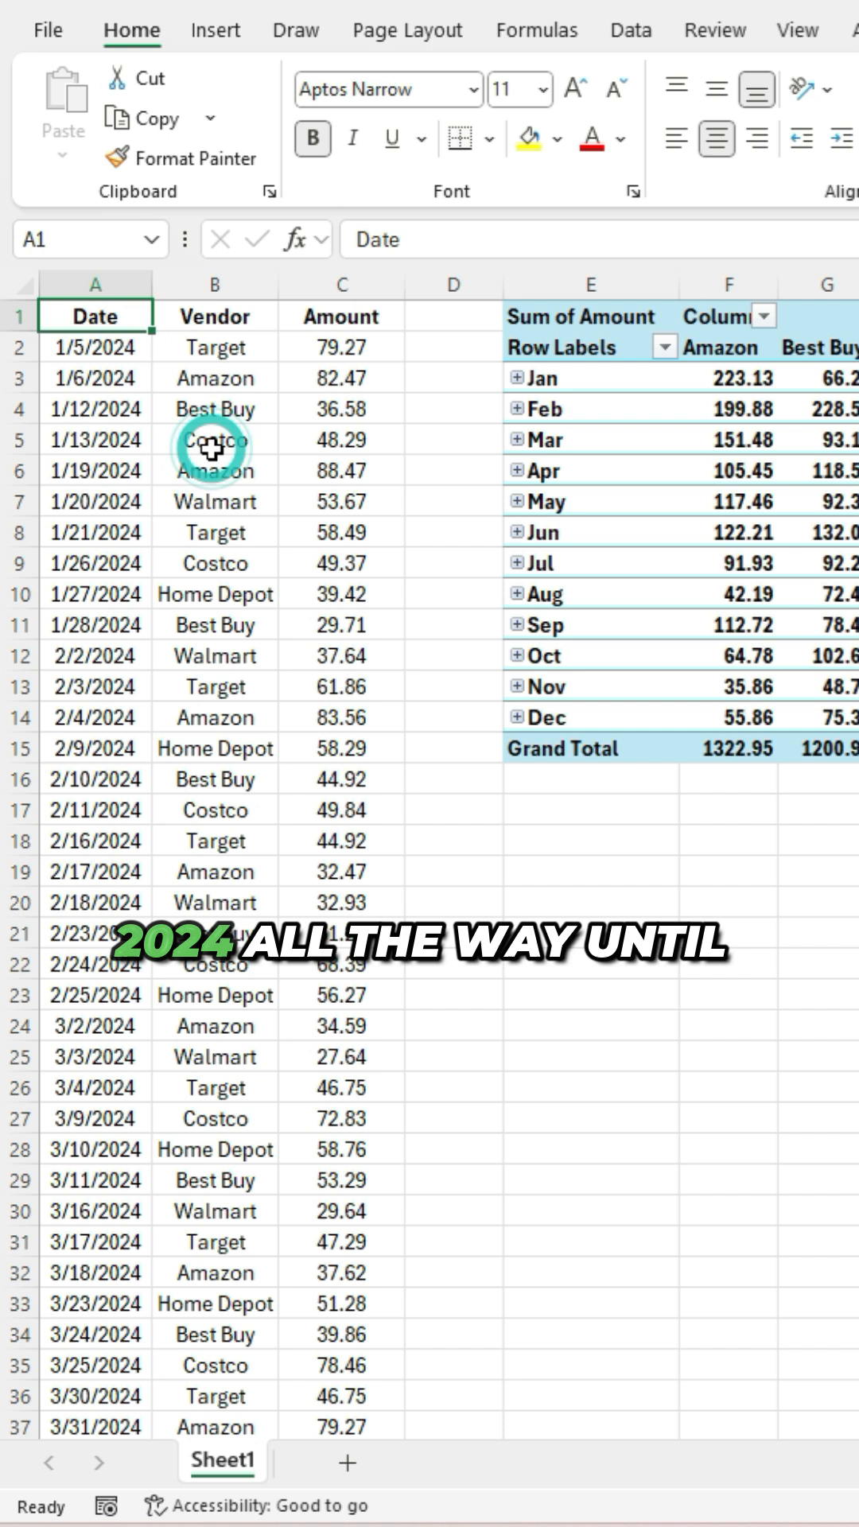
Select the vendor pivot table to reveal its field list with Months (Date) and Date rows
scroll("down", 3)
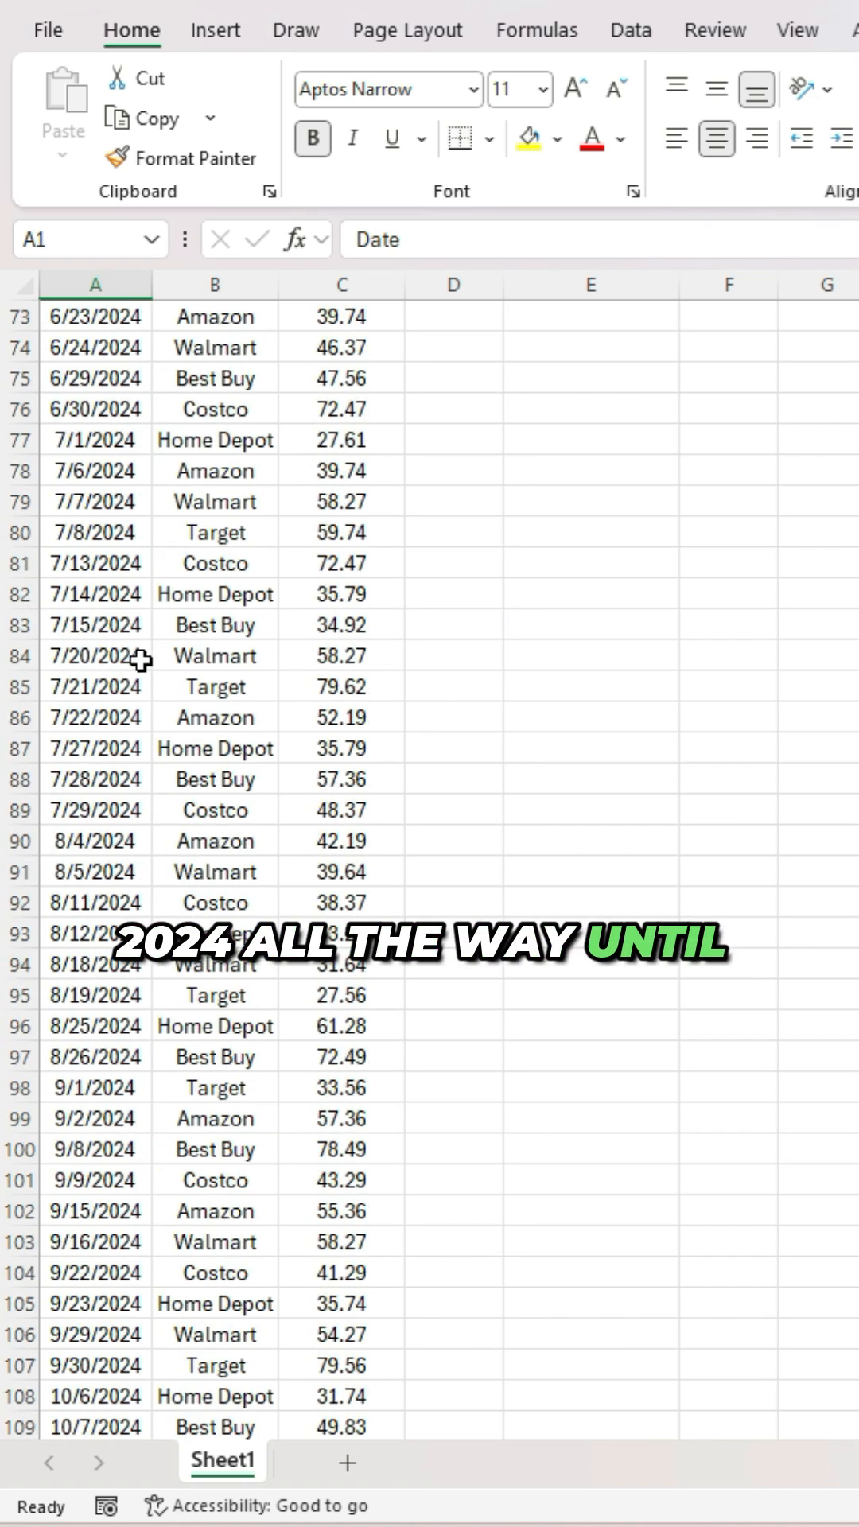
scroll("down", 3)
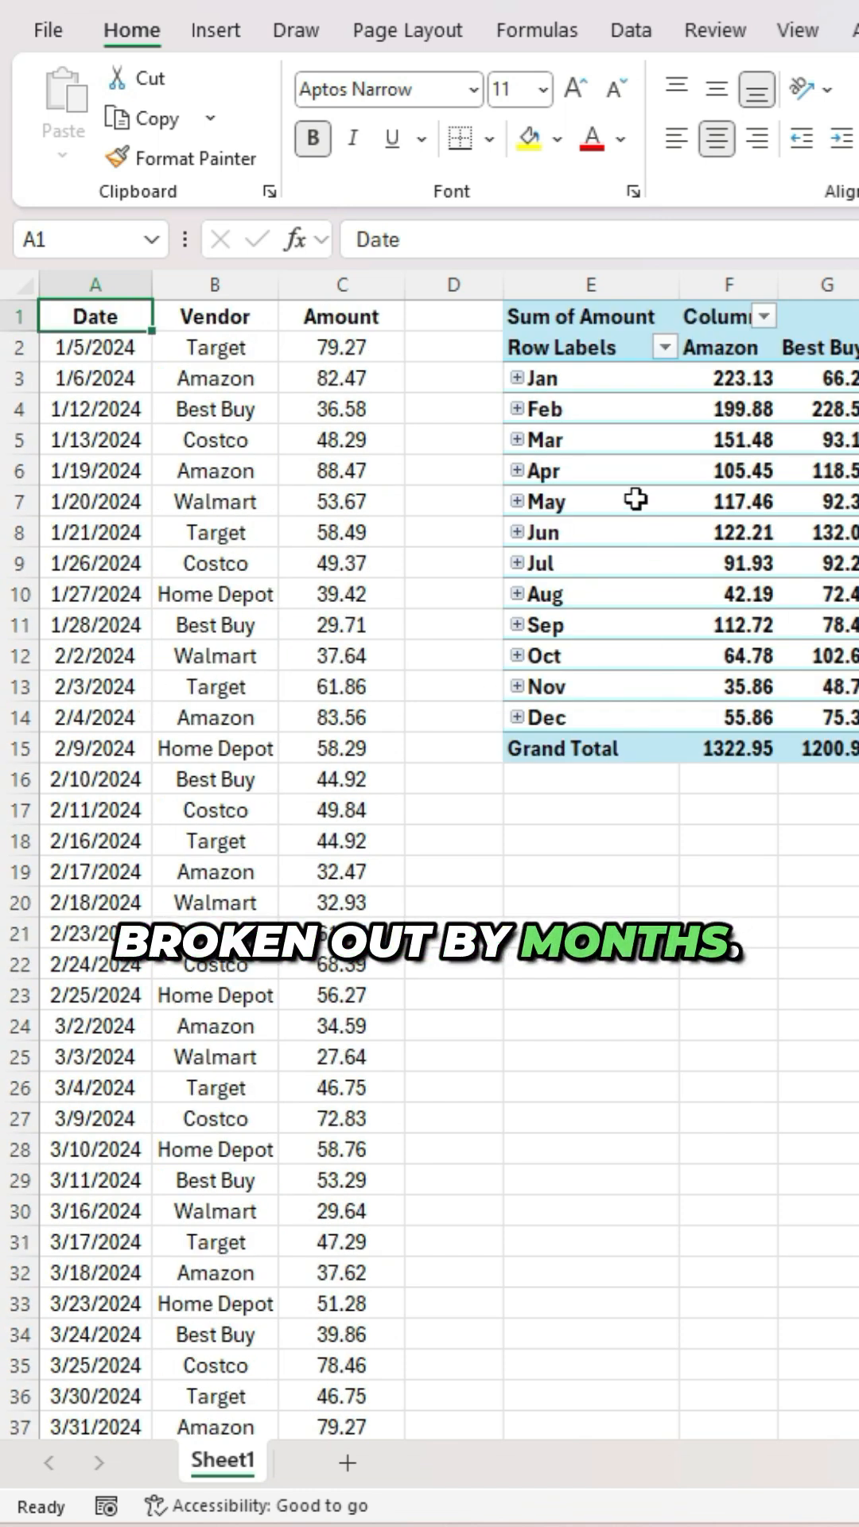
left_click(584, 501)
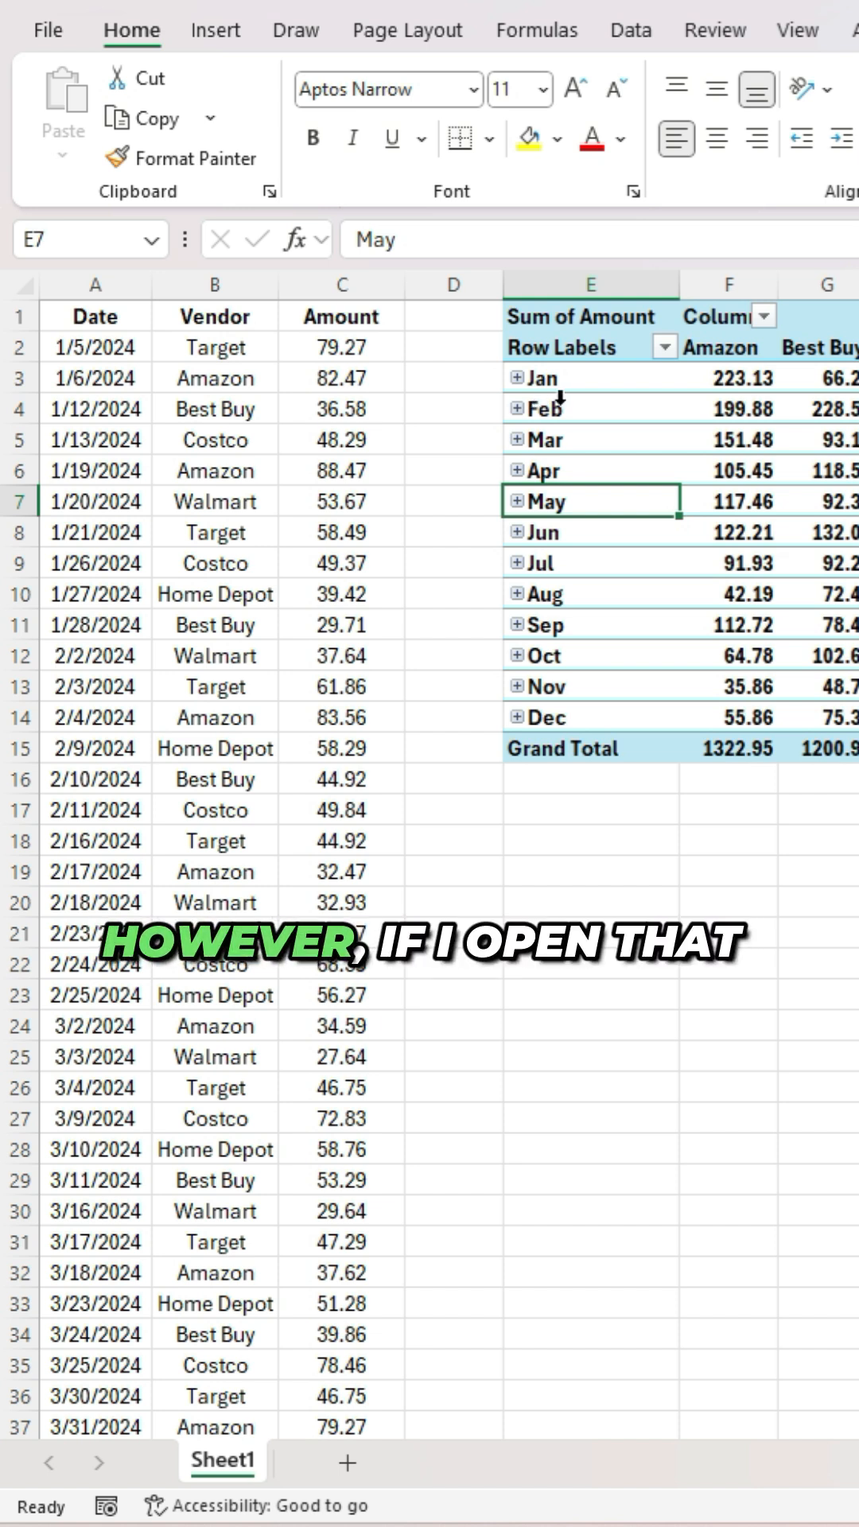
left_click(518, 379)
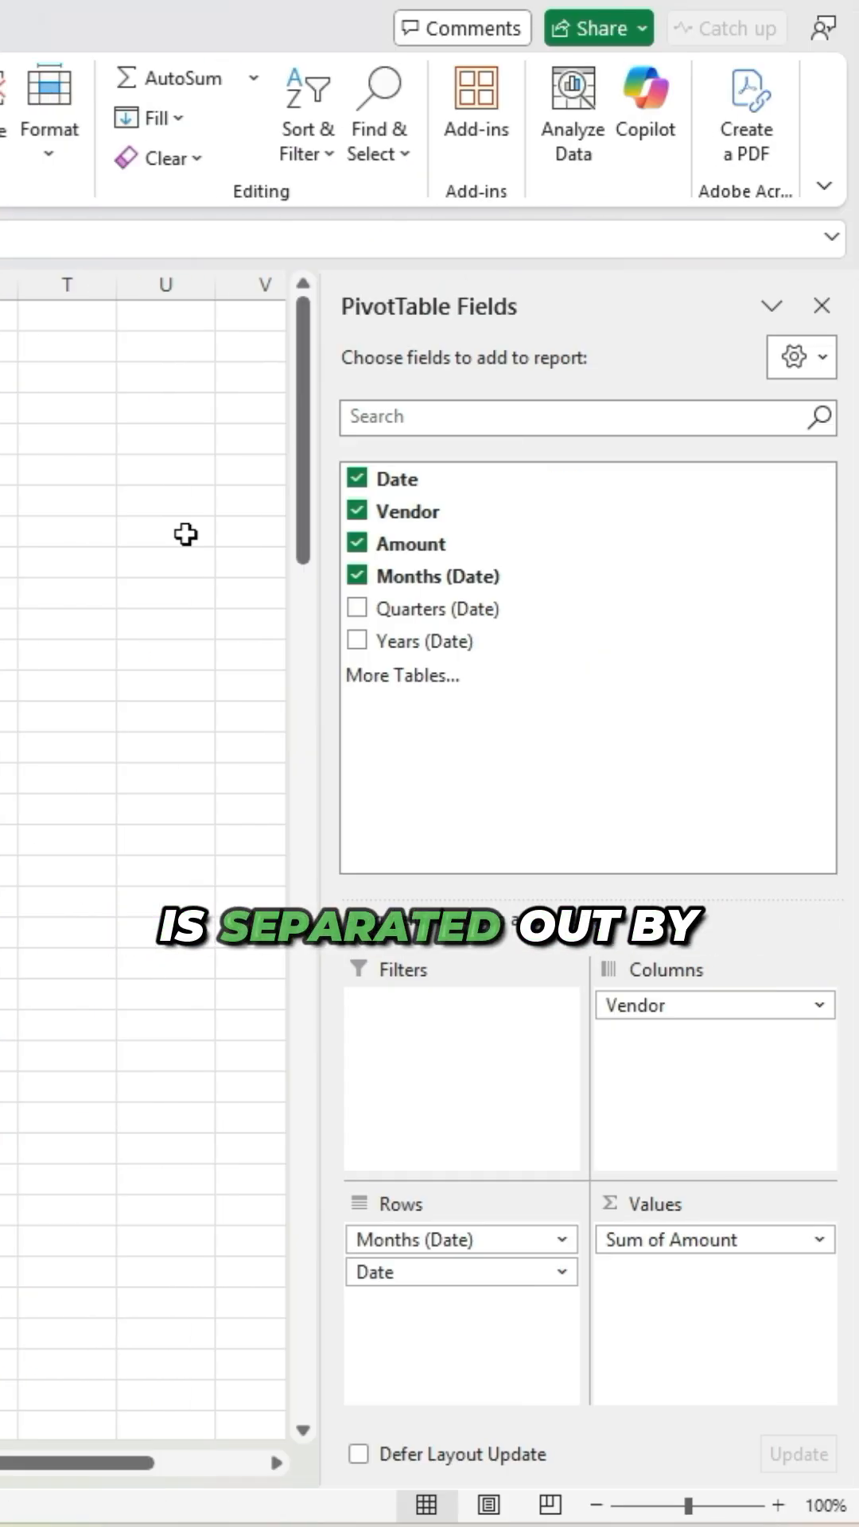
mouse_move(221, 541)
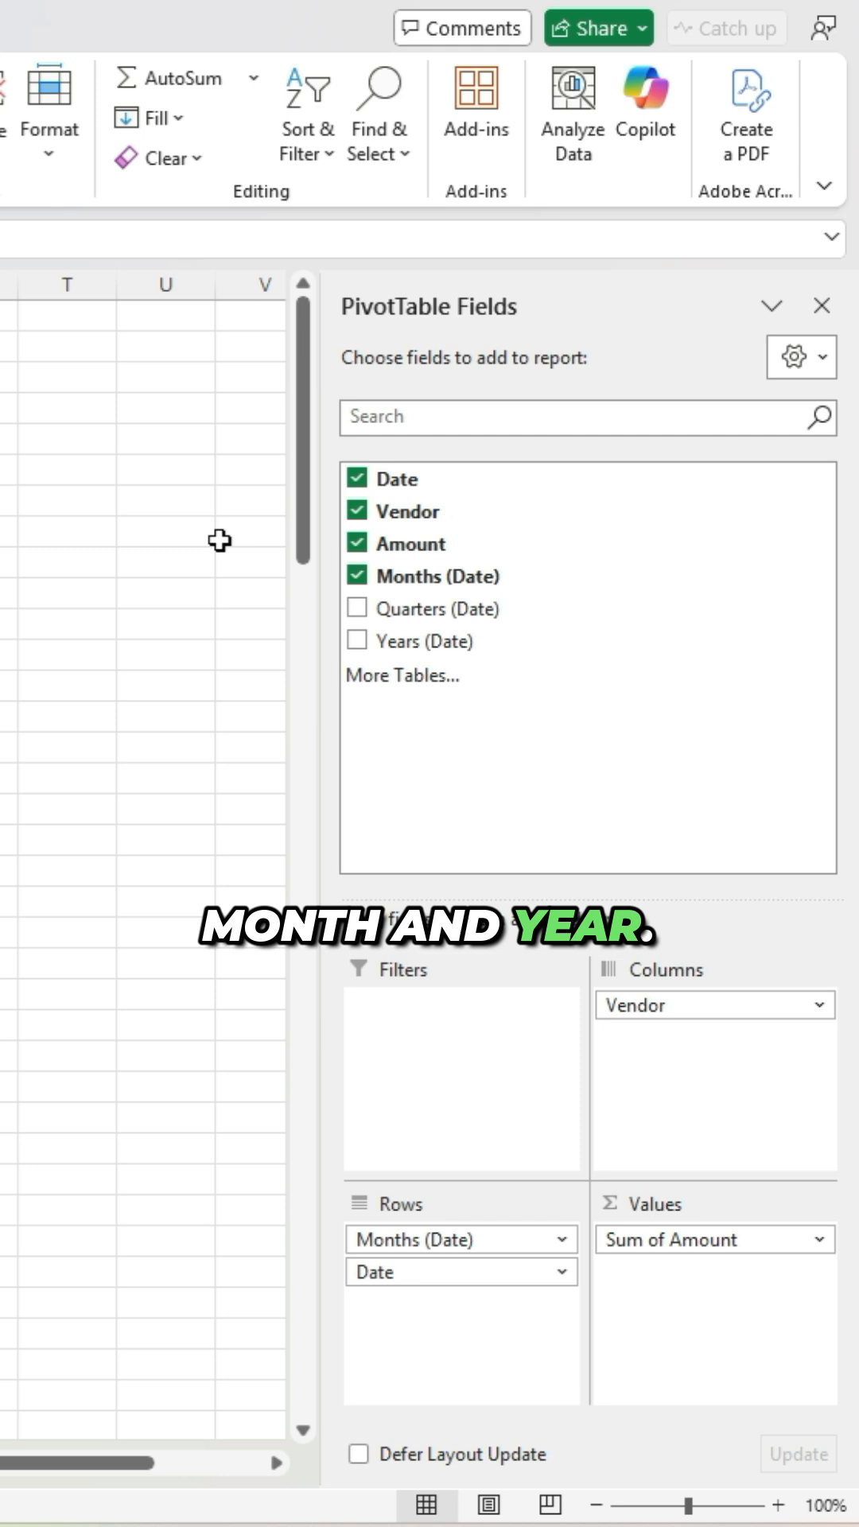